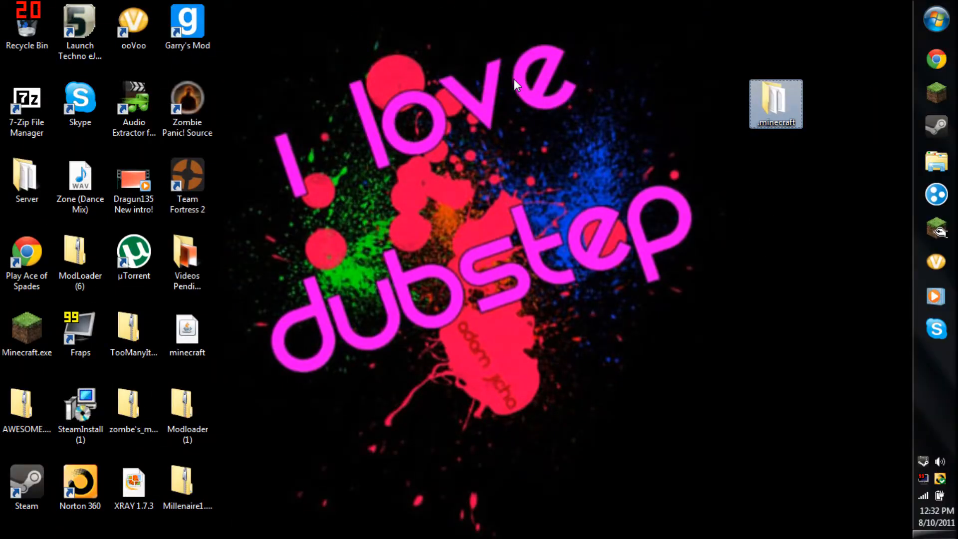
pyautogui.moveTo(587, 77)
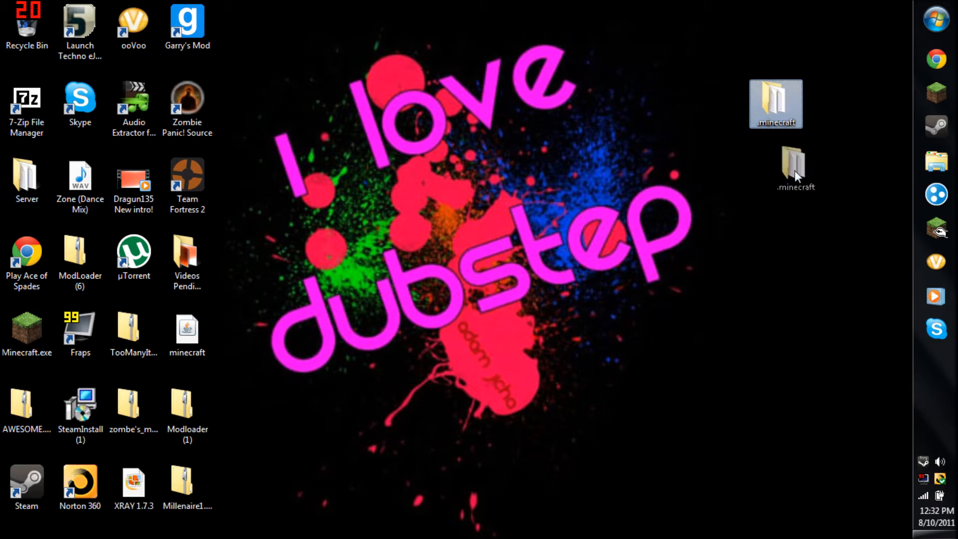
# Step: Drag the .minecraft folder down the desktop and drop it near the bottom centre
pyautogui.moveTo(776, 104); pyautogui.dragTo(830, 181)
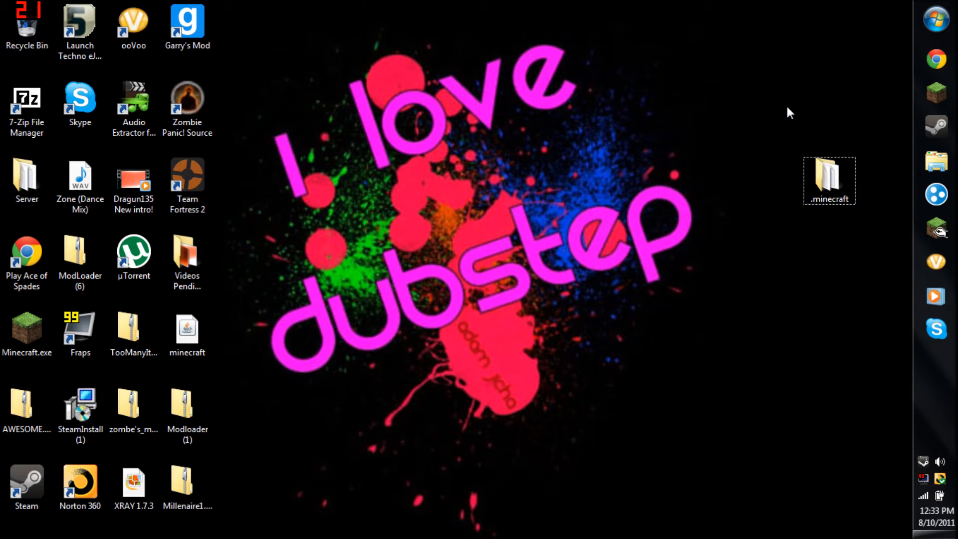
pyautogui.click(828, 176)
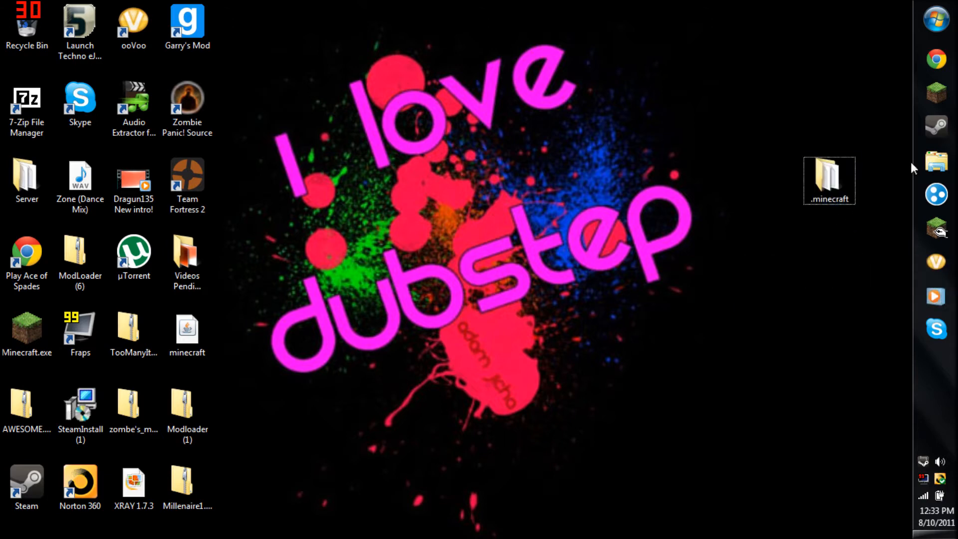
pyautogui.moveTo(829, 181); pyautogui.dragTo(669, 410)
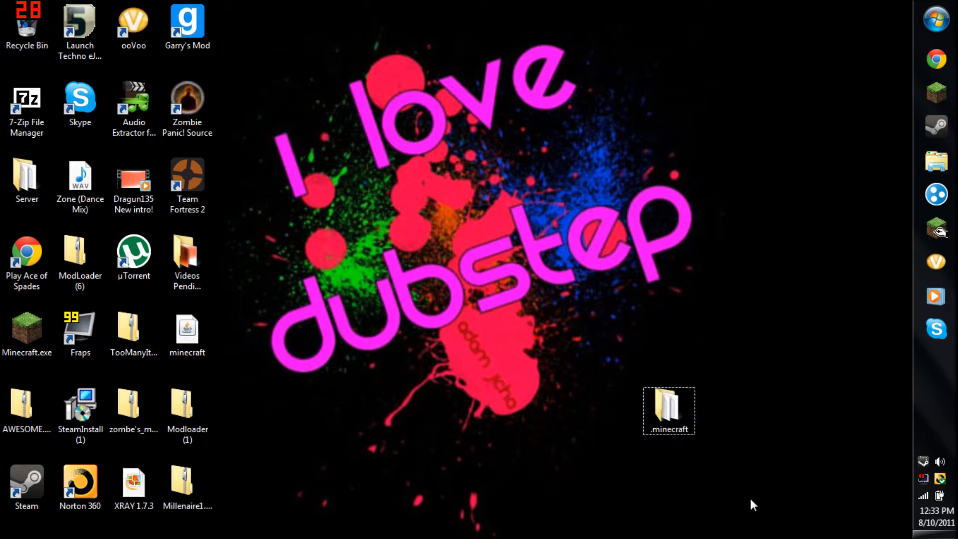
pyautogui.moveTo(835, 205)
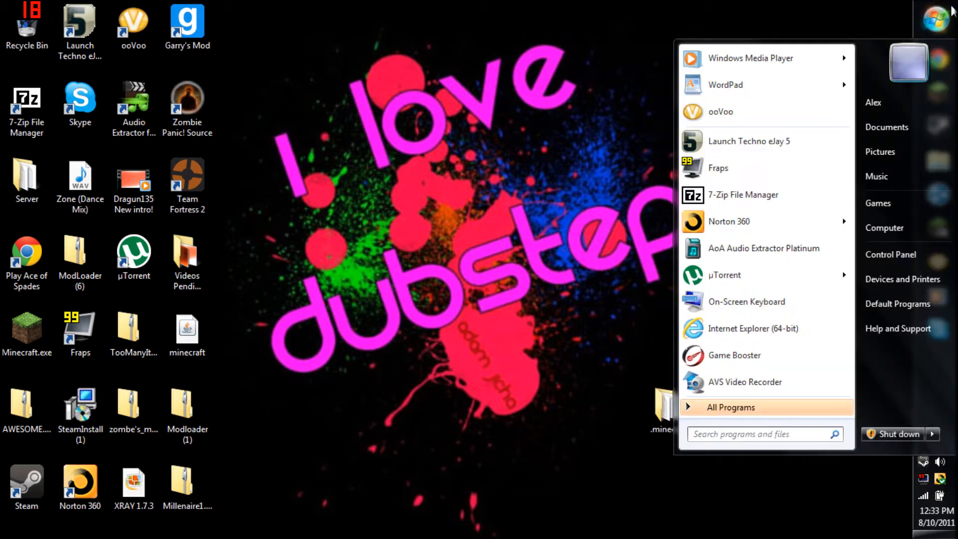
# Step: Search %appdata% from the Start menu to reach the Roaming folder
pyautogui.write('%a')
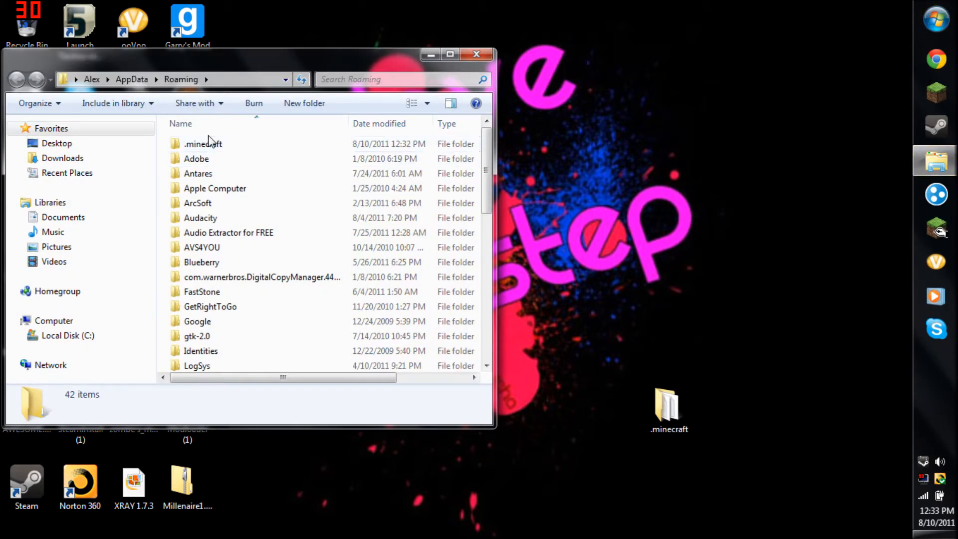
# Step: Browse into the old .minecraft saves folder and select the Clay Soldiers FTW world
pyautogui.click(202, 144)
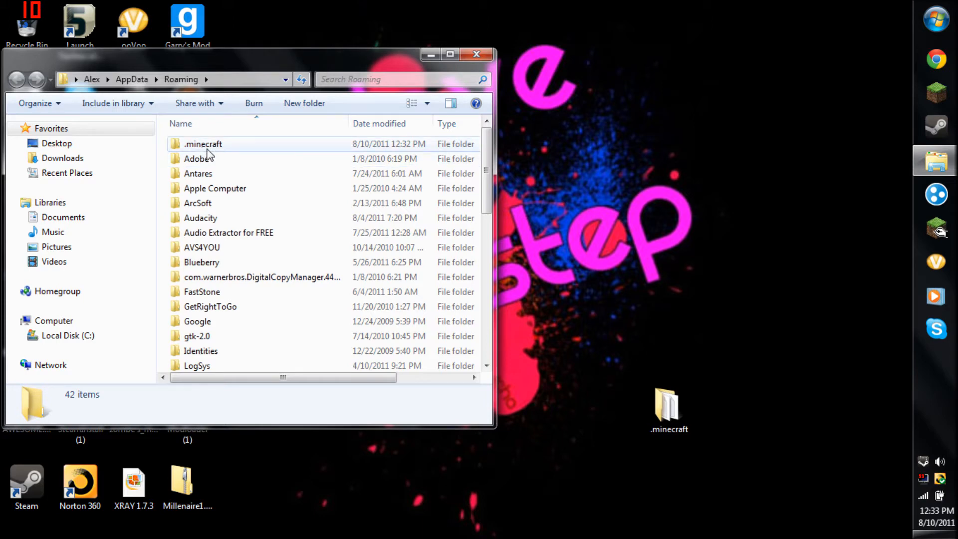
pyautogui.doubleClick(202, 143)
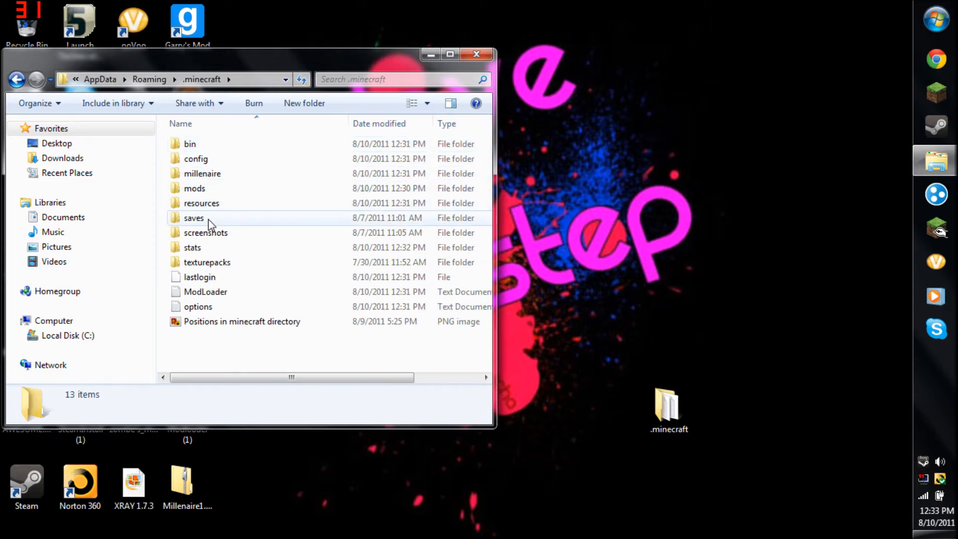
pyautogui.doubleClick(194, 218)
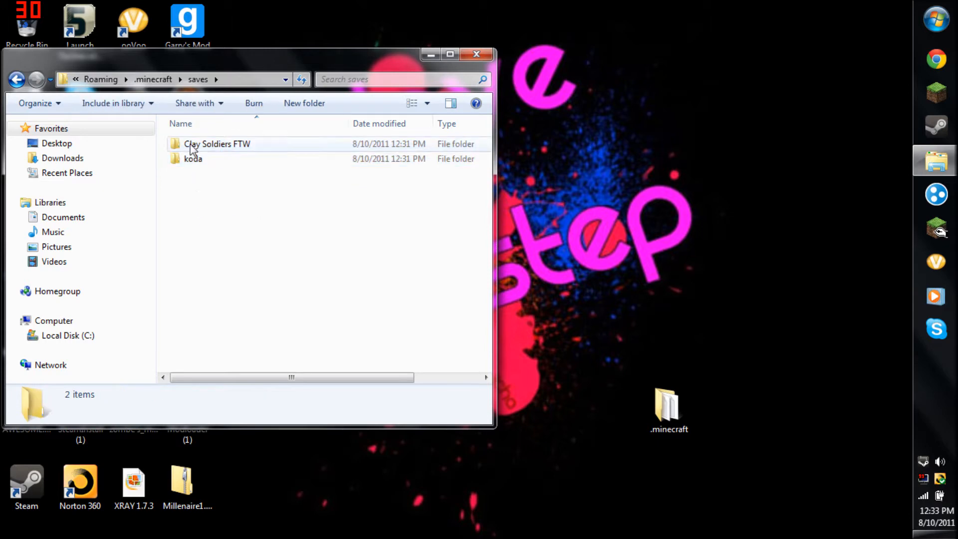
pyautogui.click(193, 158)
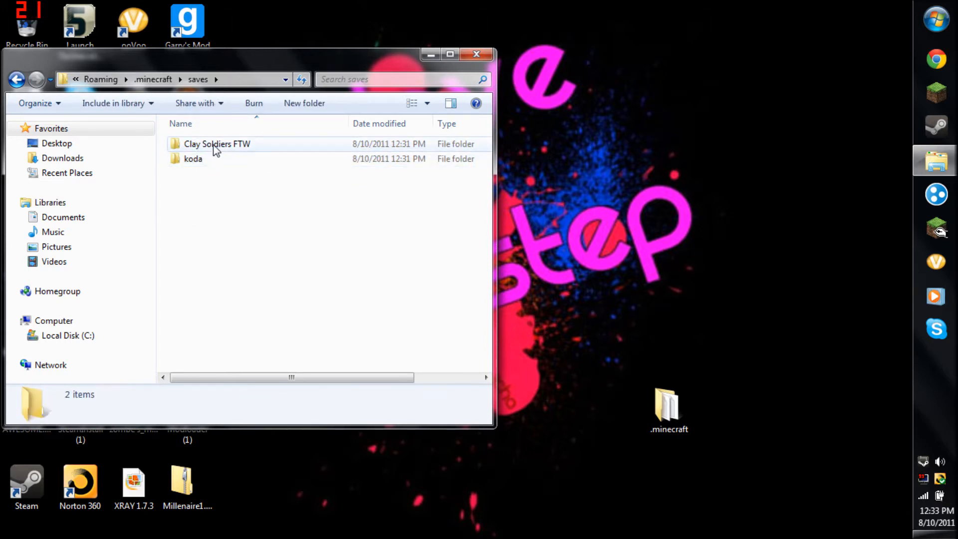
pyautogui.click(217, 144)
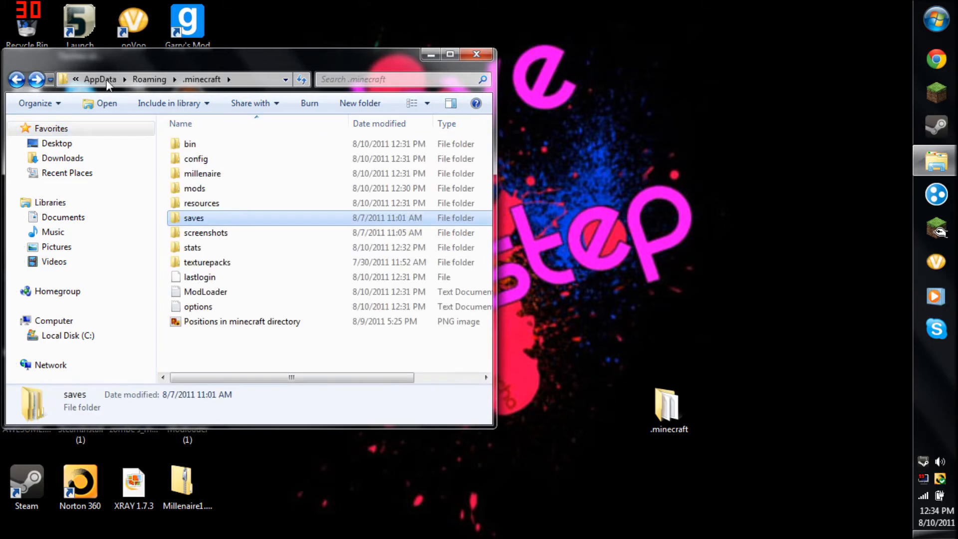
pyautogui.moveTo(278, 173)
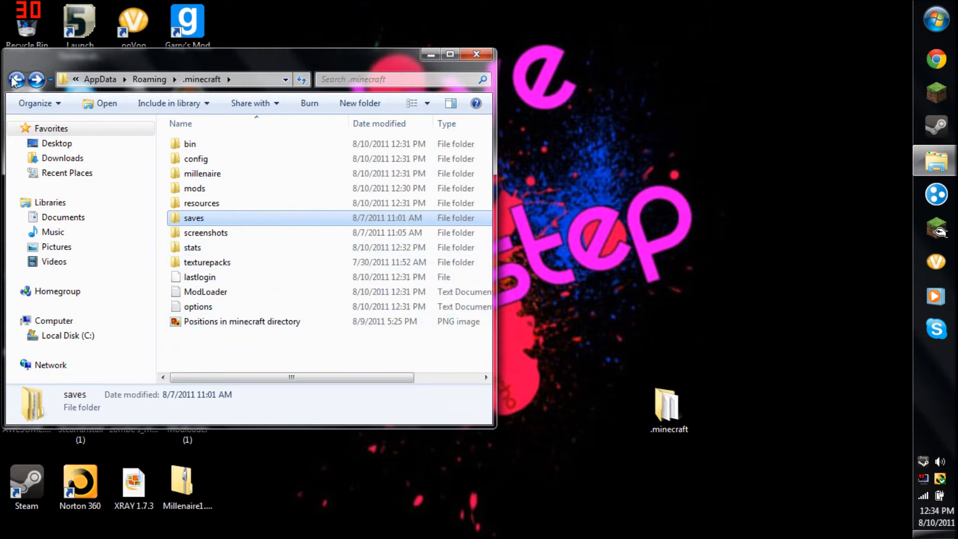
# Step: Delete the old .minecraft from Roaming and drag the desktop .minecraft into Roaming
pyautogui.click(17, 79)
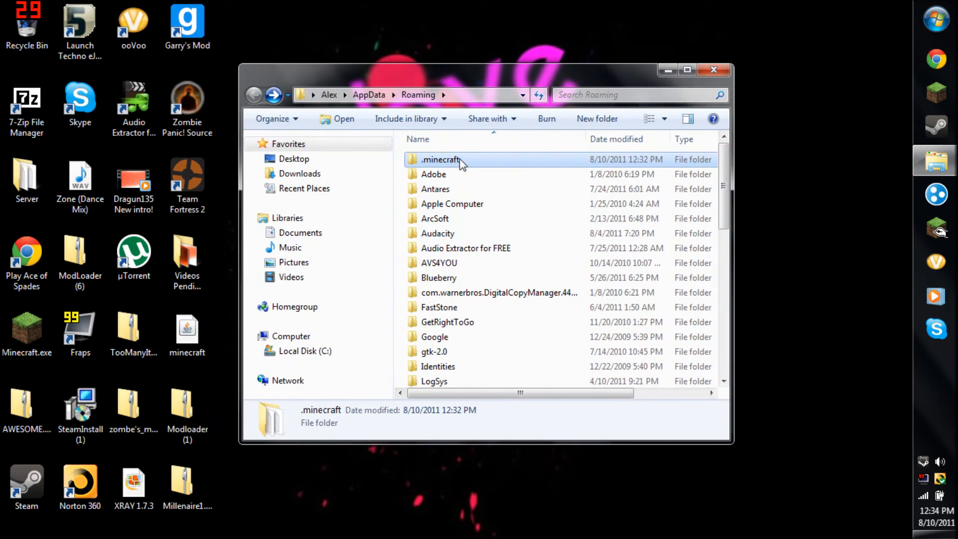
pyautogui.press('Delete')
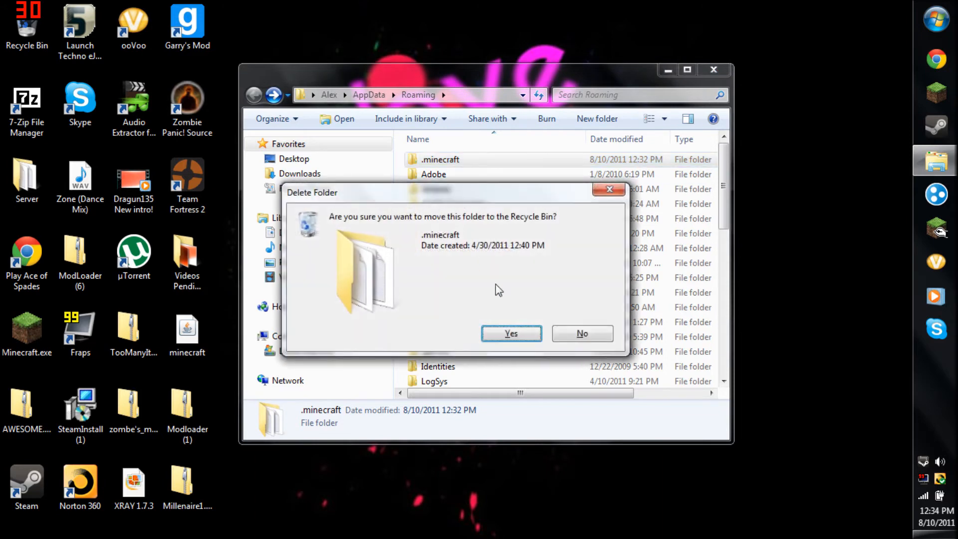
pyautogui.click(510, 333)
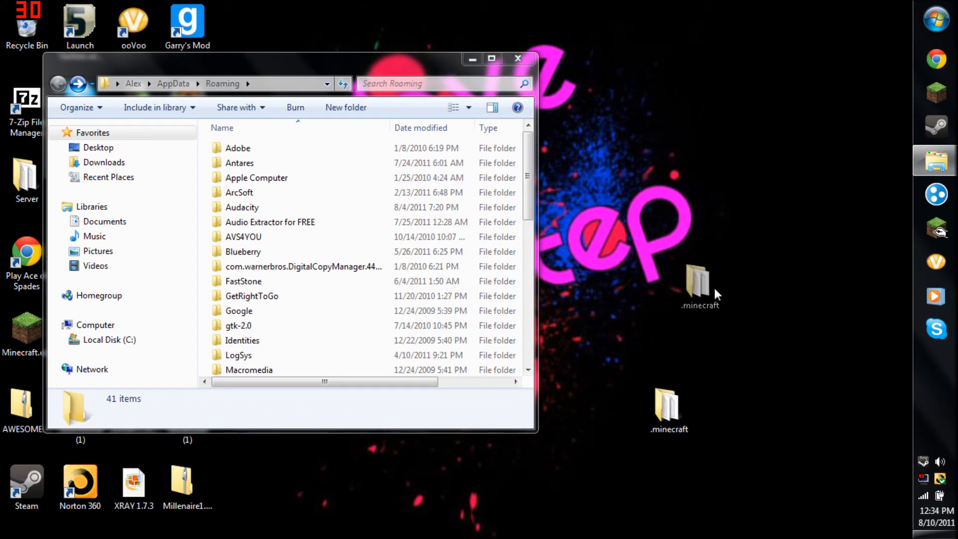
pyautogui.moveTo(700, 286); pyautogui.dragTo(299, 128)
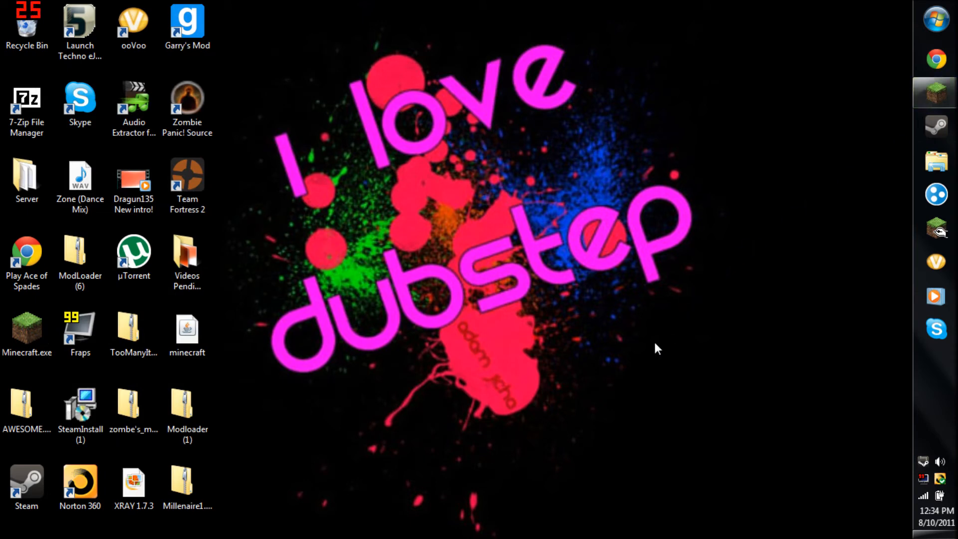
pyautogui.moveTo(617, 405)
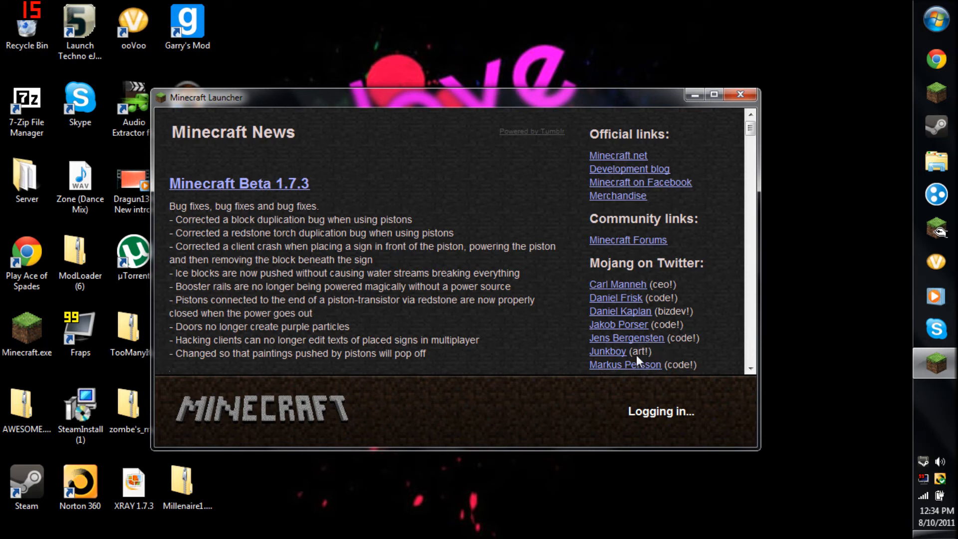
pyautogui.moveTo(650, 353)
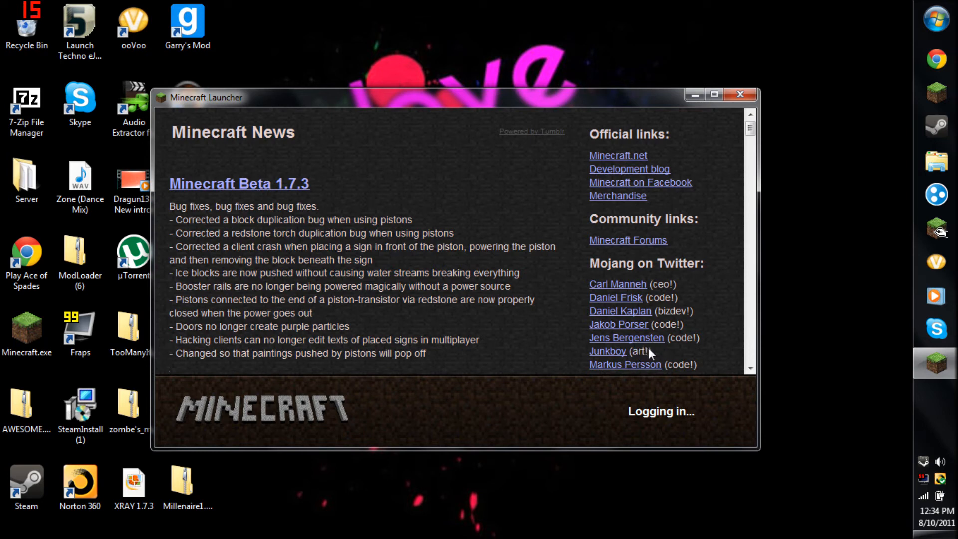
pyautogui.moveTo(653, 357)
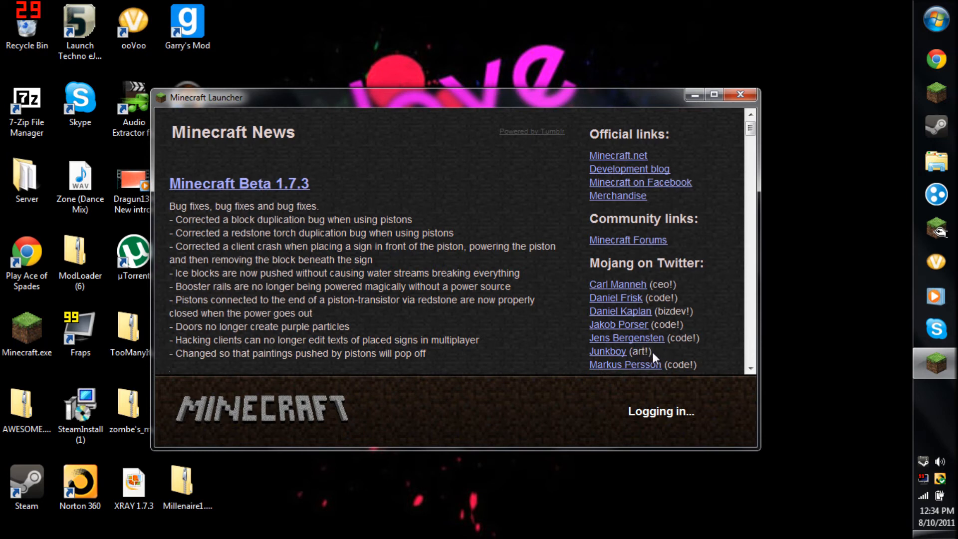
pyautogui.moveTo(691, 340)
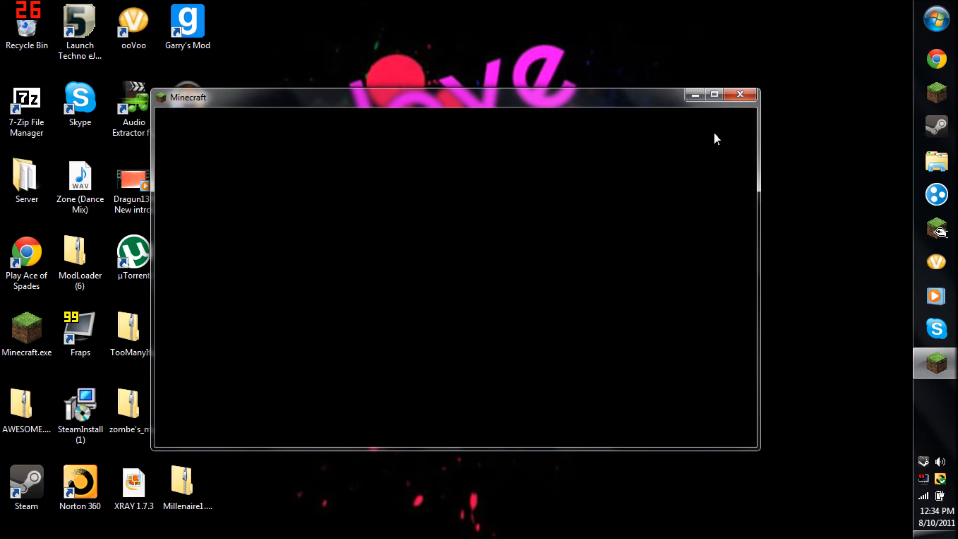
pyautogui.moveTo(714, 94)
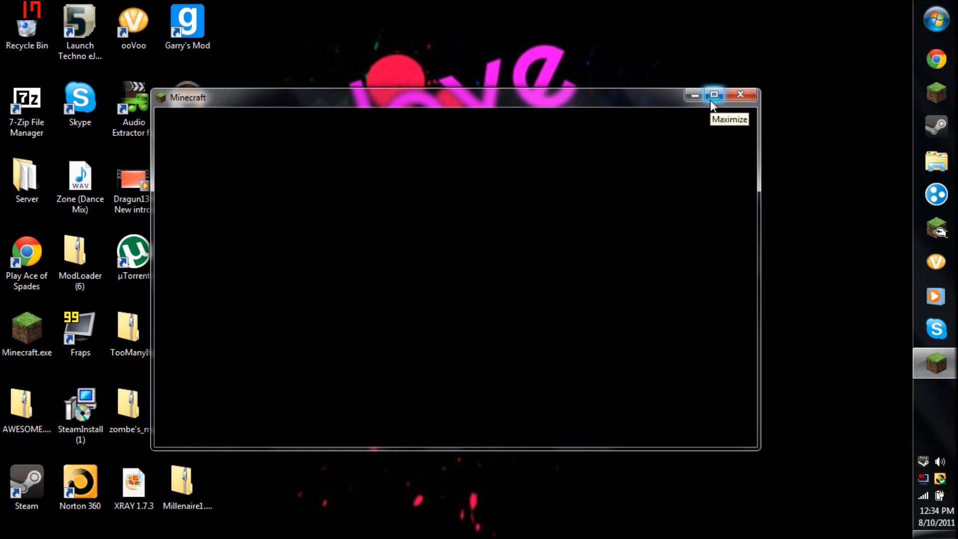
# Step: Maximize Minecraft, play Flat Map, save and quit, then open Clay Soldiers FTW
pyautogui.click(714, 95)
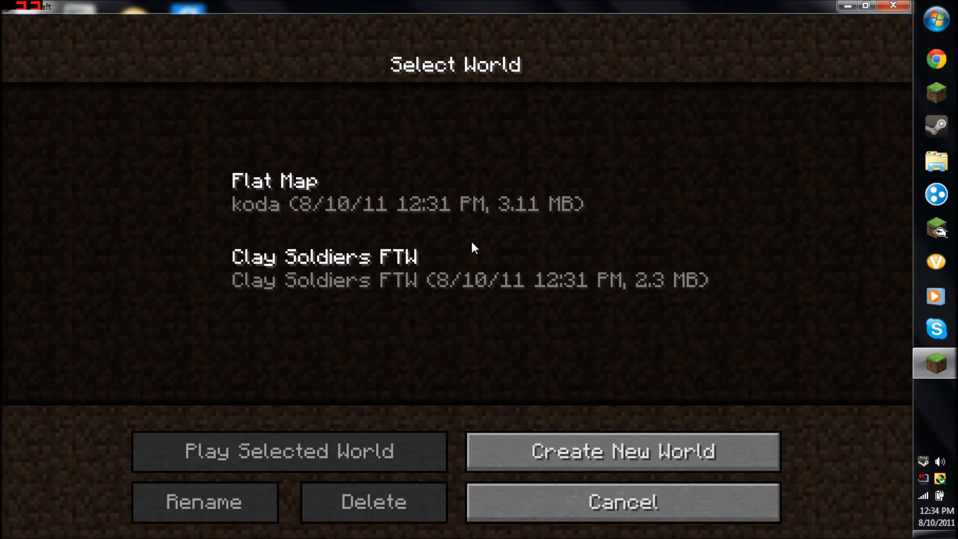
pyautogui.click(288, 451)
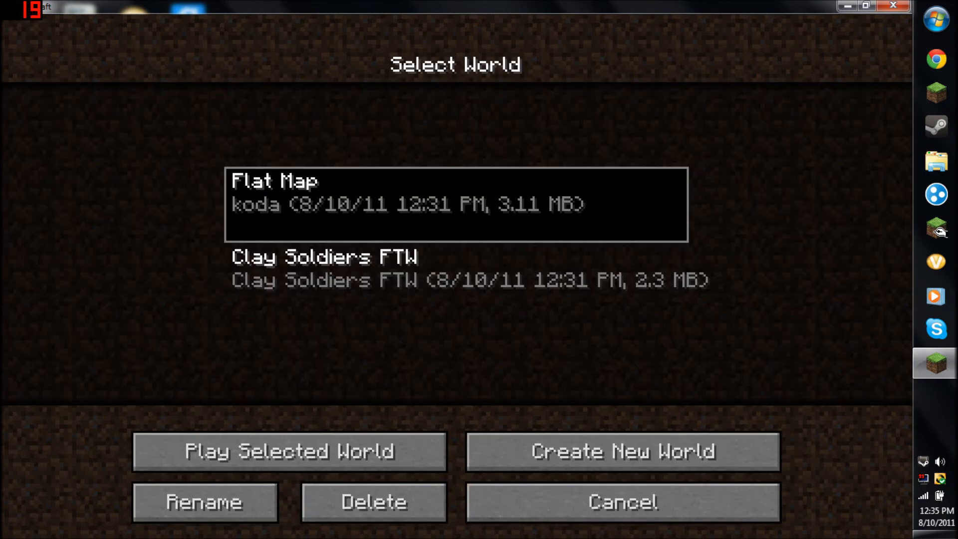
pyautogui.click(289, 452)
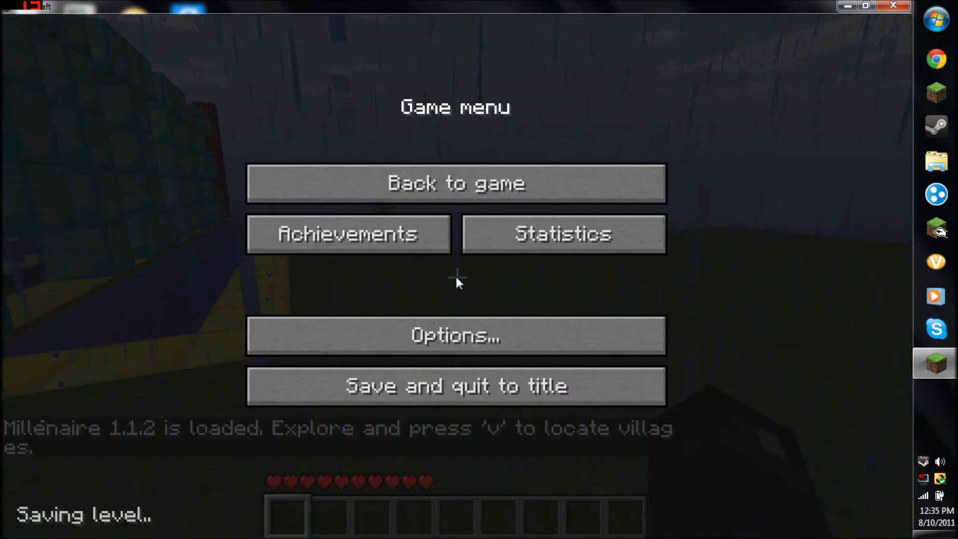
pyautogui.click(455, 385)
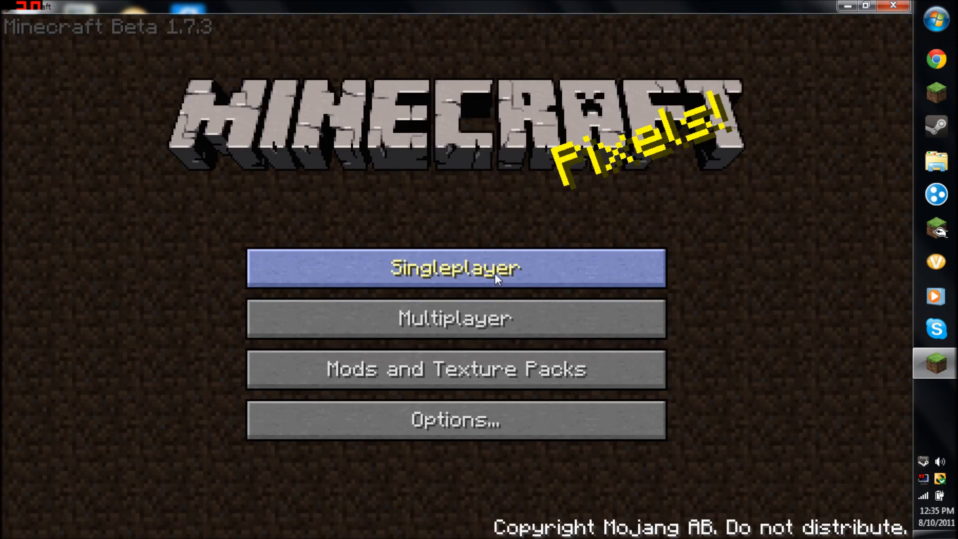
pyautogui.click(455, 267)
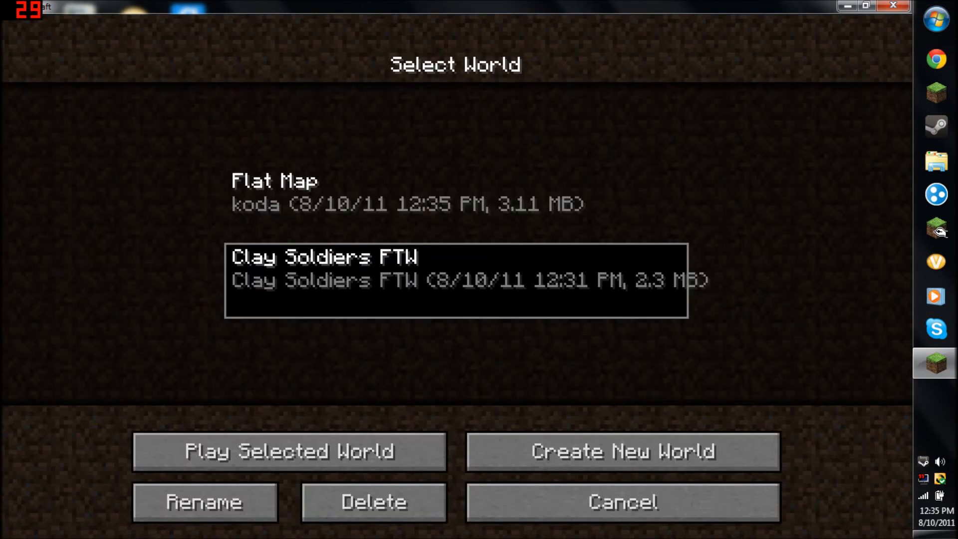
pyautogui.click(289, 451)
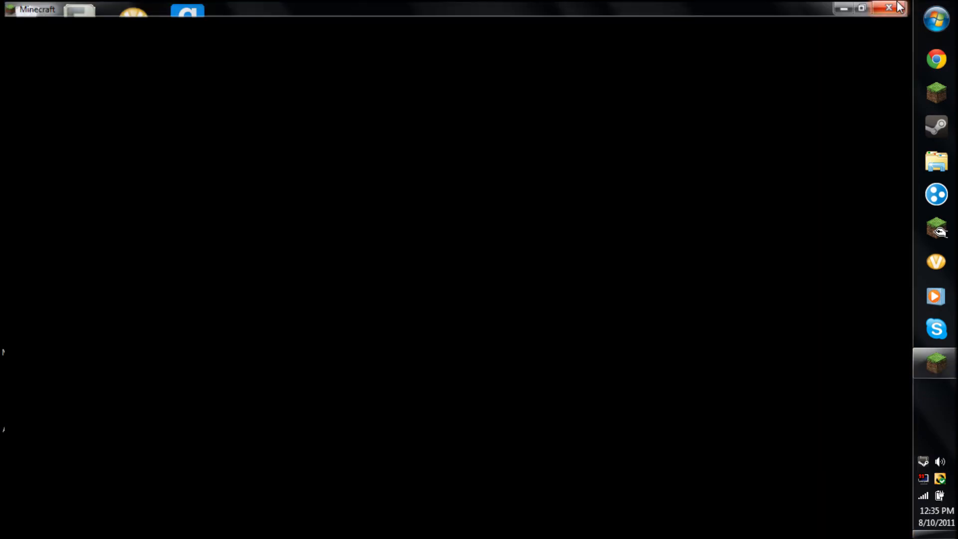
# Step: Close the Minecraft window from its title-bar X button
pyautogui.click(889, 8)
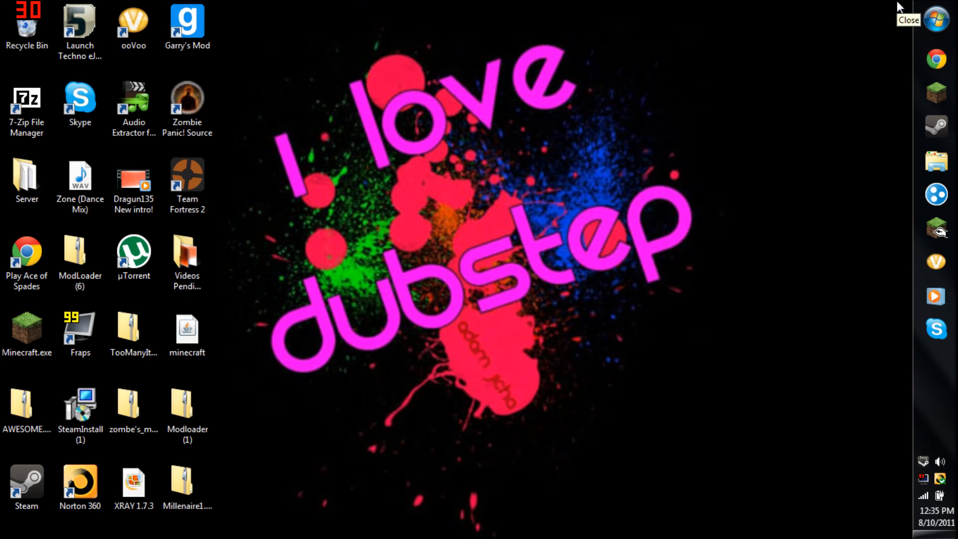
pyautogui.moveTo(898, 6)
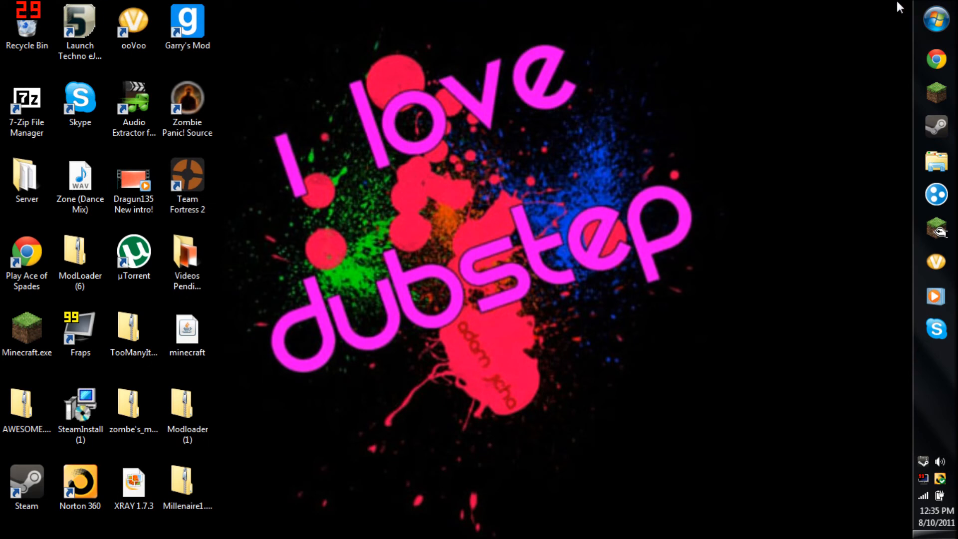